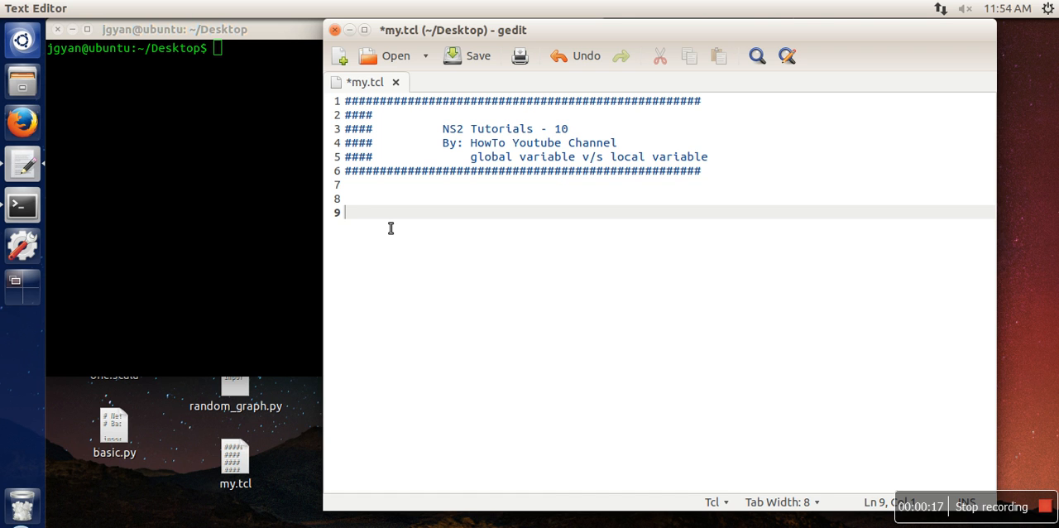
Step: Write the procedure 'proc fun{} { set x 12 }' in my.tcl
text(proc)
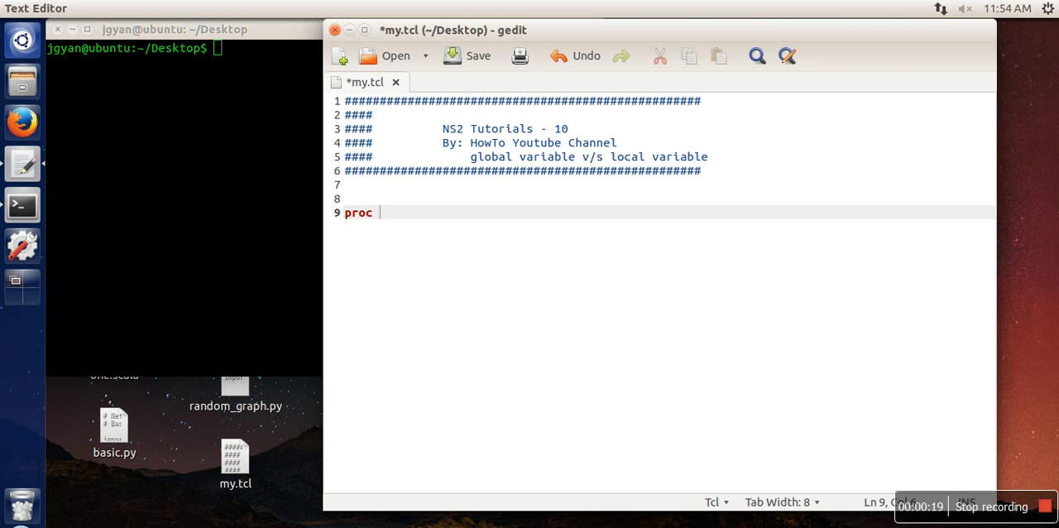
text(fun{)
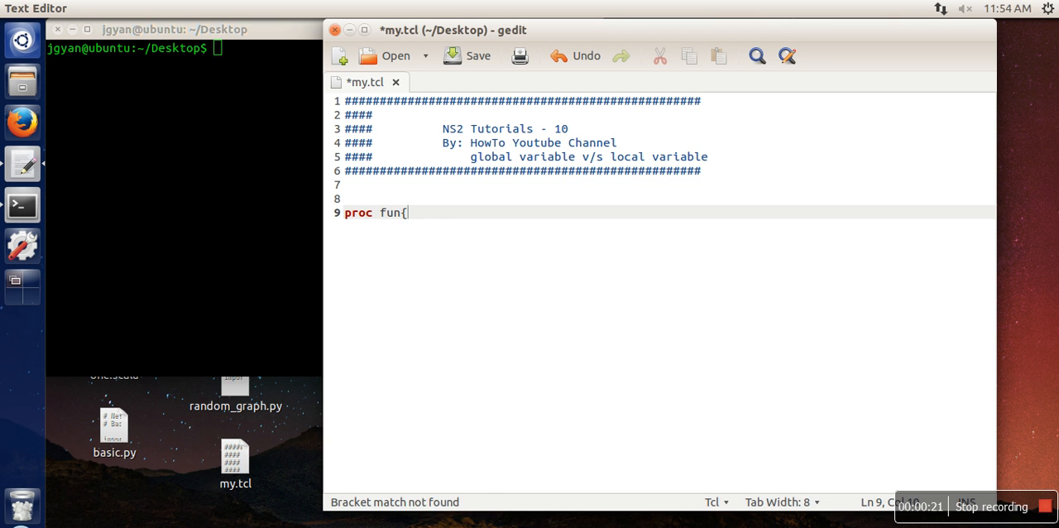
text(} {)
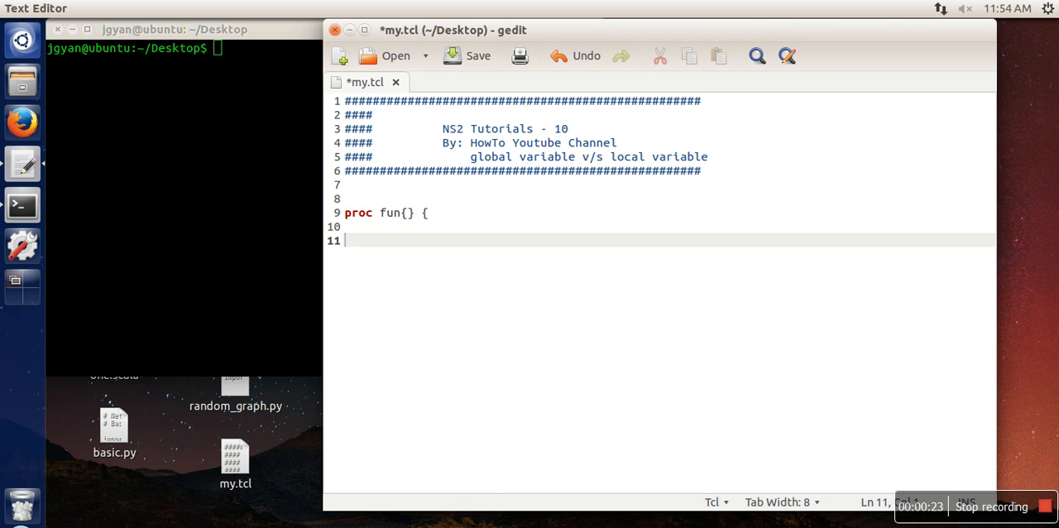
text(set x)
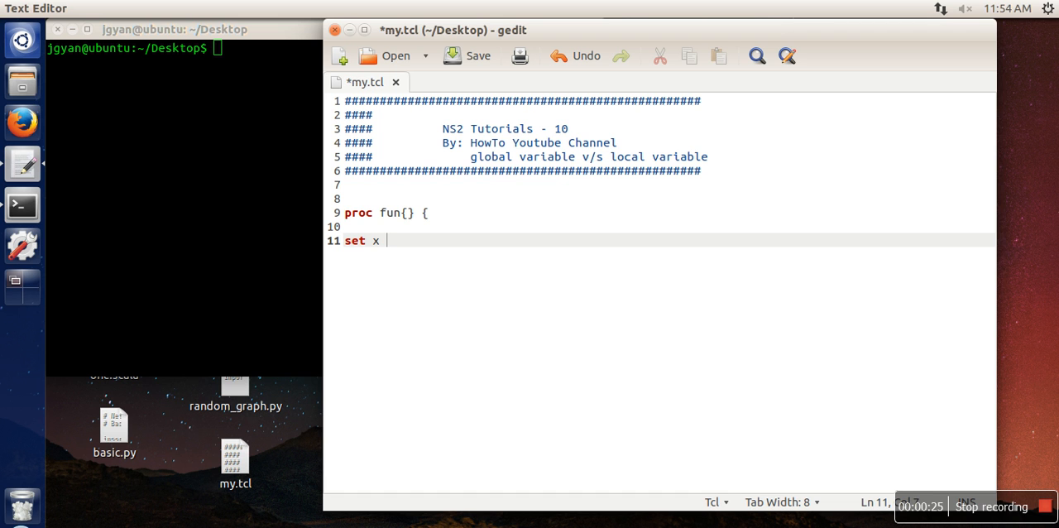
text(12)
text(})
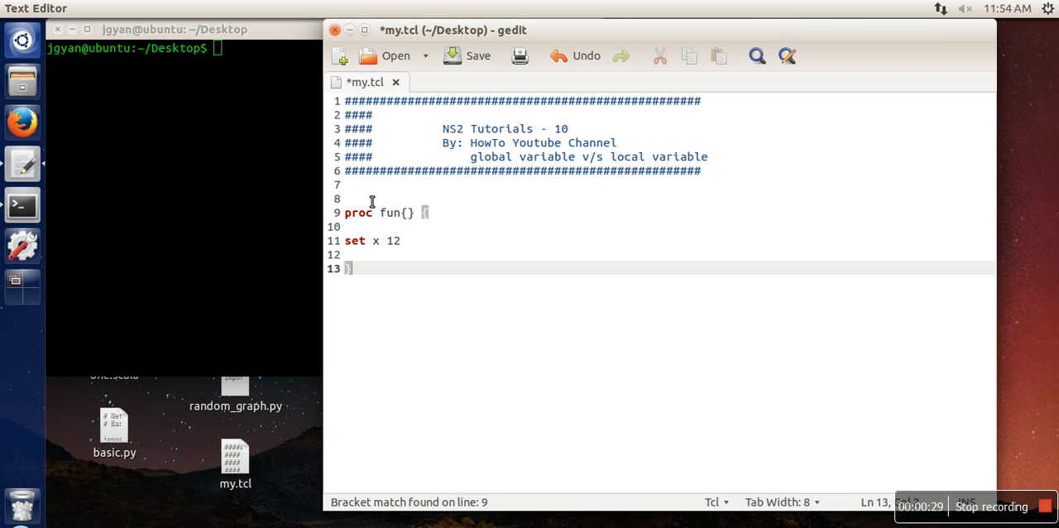
Step: Add 'set x 10', then 'puts $a', 'fun' and '$a' on separate lines
text(set x)
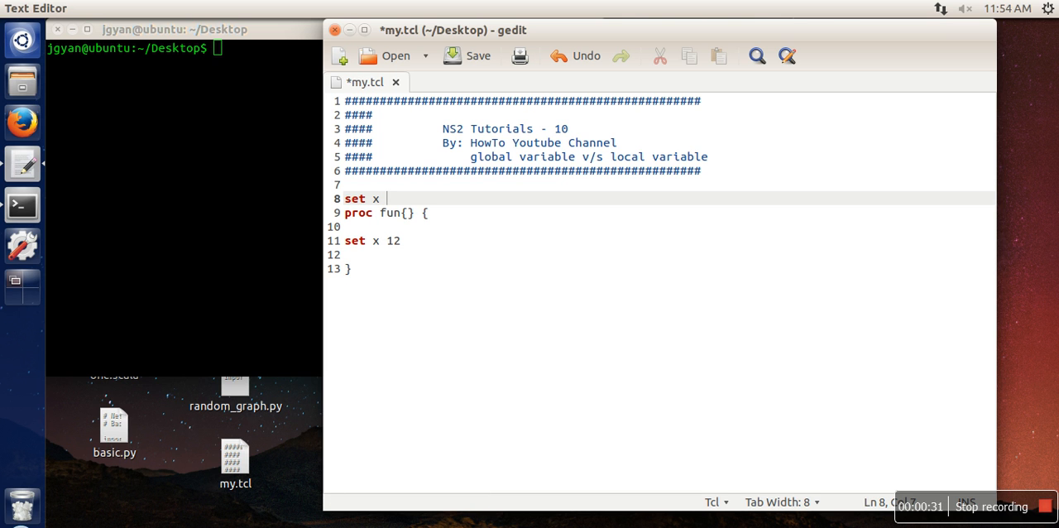
text(10)
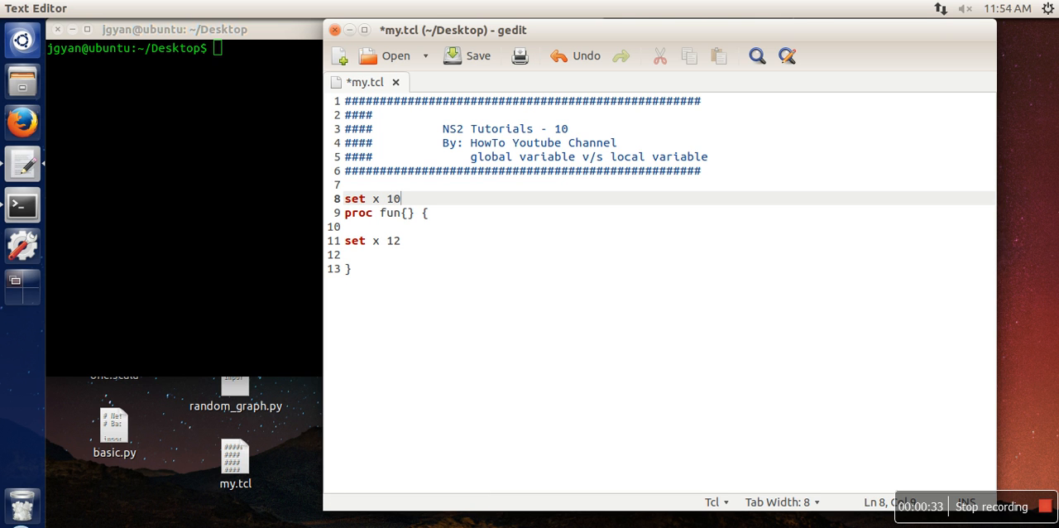
key(Return)
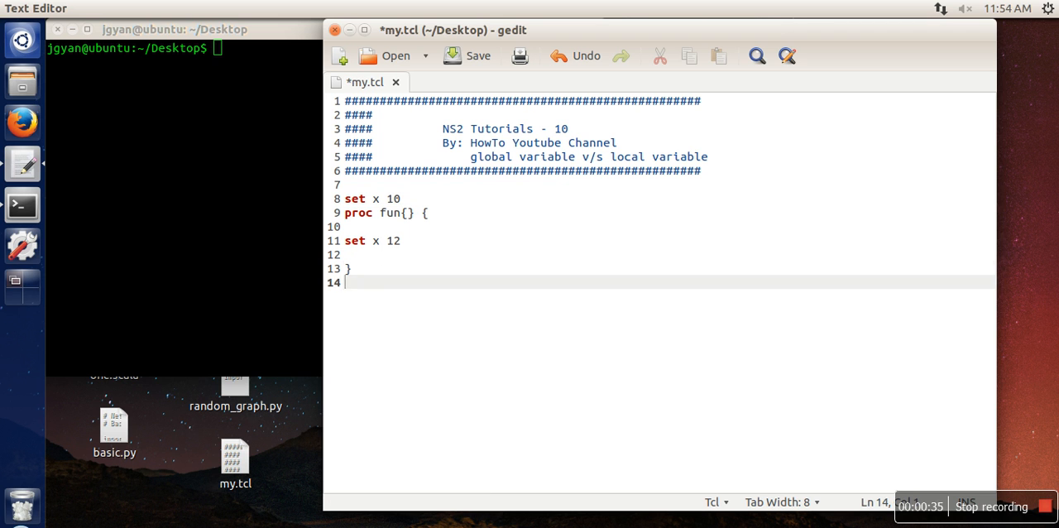
text(puts $a)
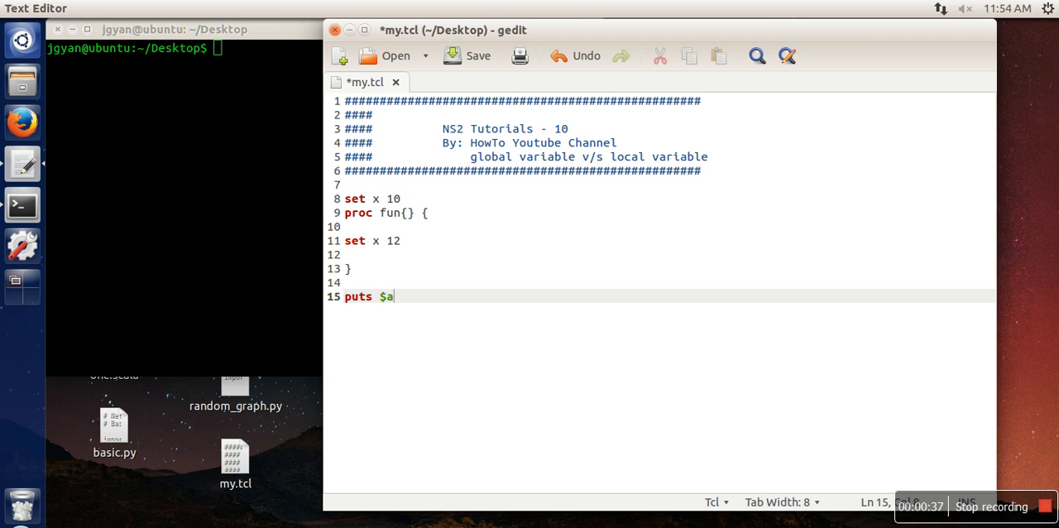
key(Return)
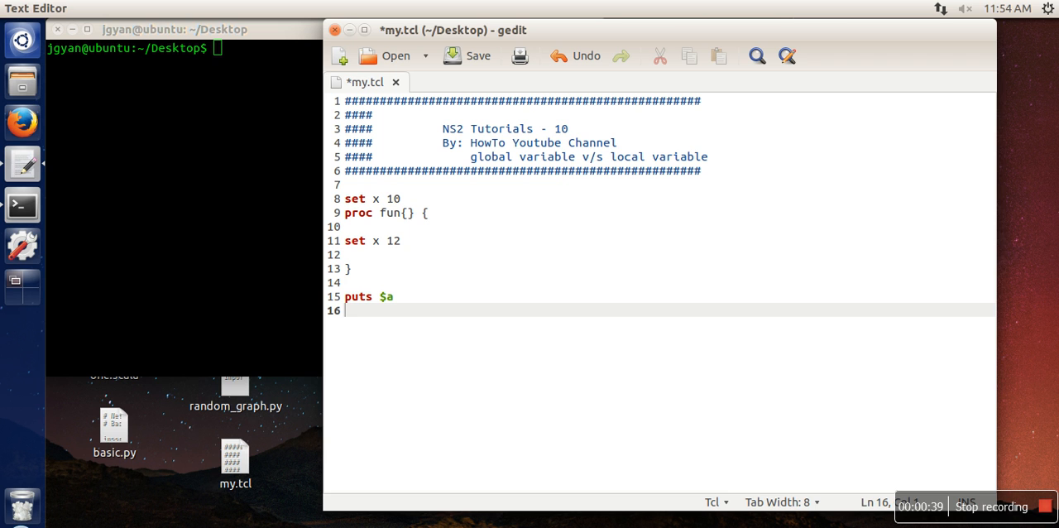
text(fun)
text(puts)
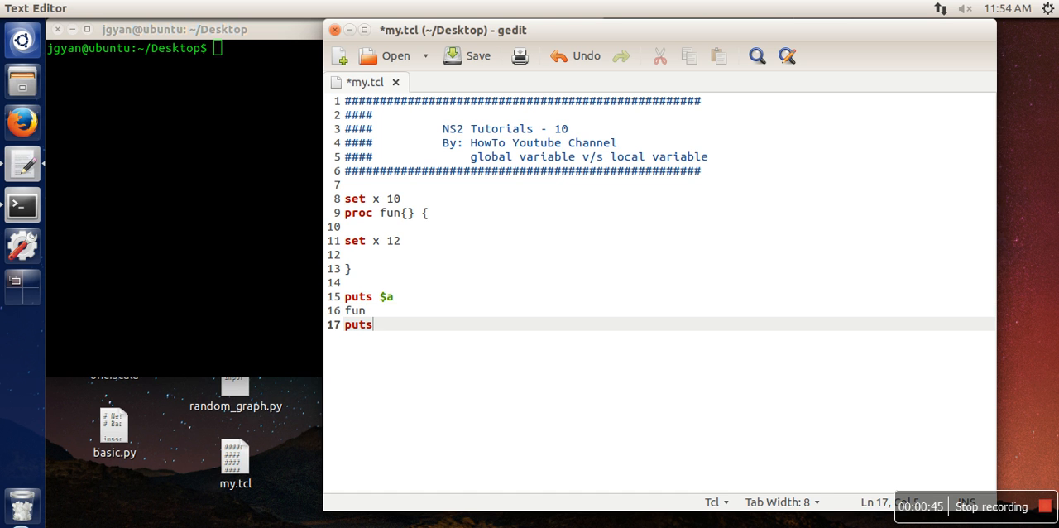
text($a)
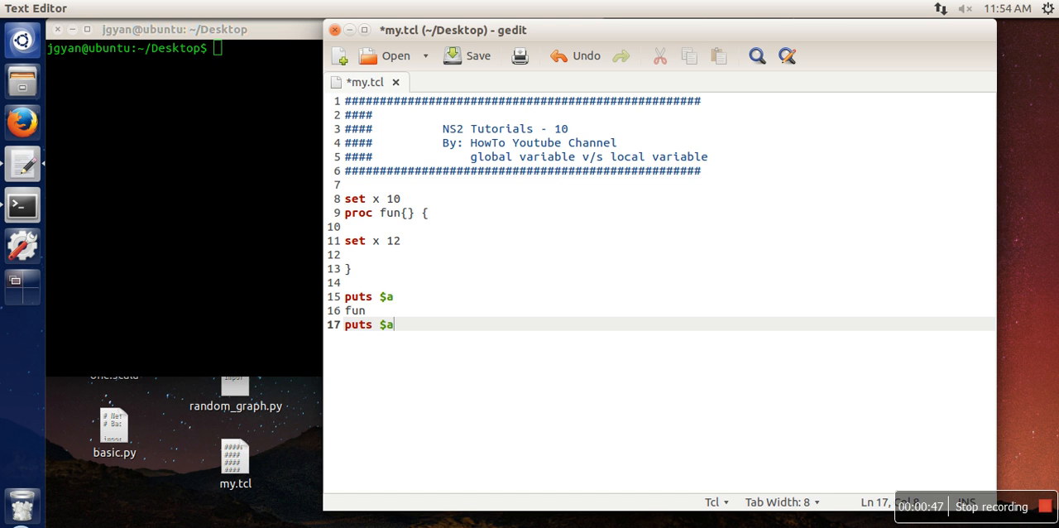
Step: Save my.tcl and correct the header to 'proc fun {} {'
click(467, 56)
text(ns my.tcl)
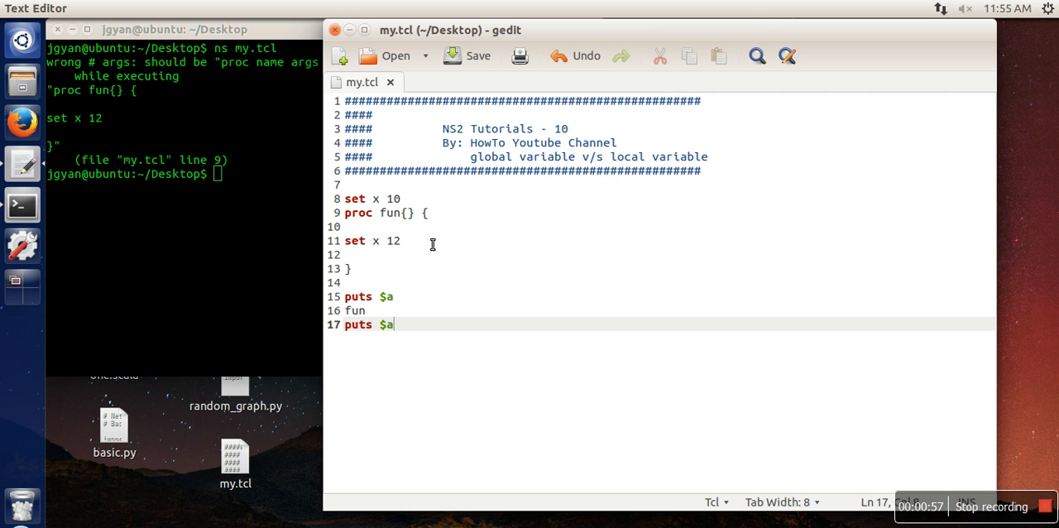
mouse_move(416, 255)
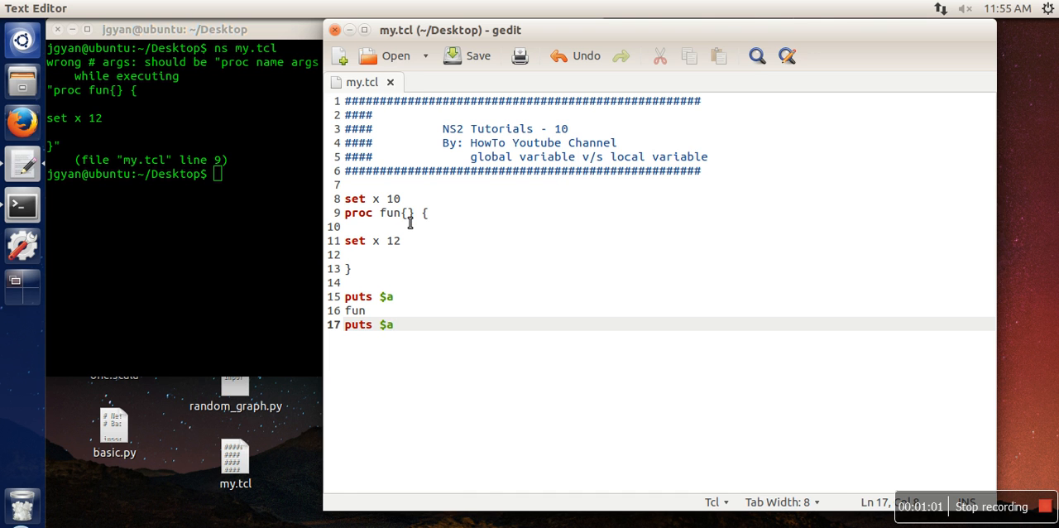
click(414, 212)
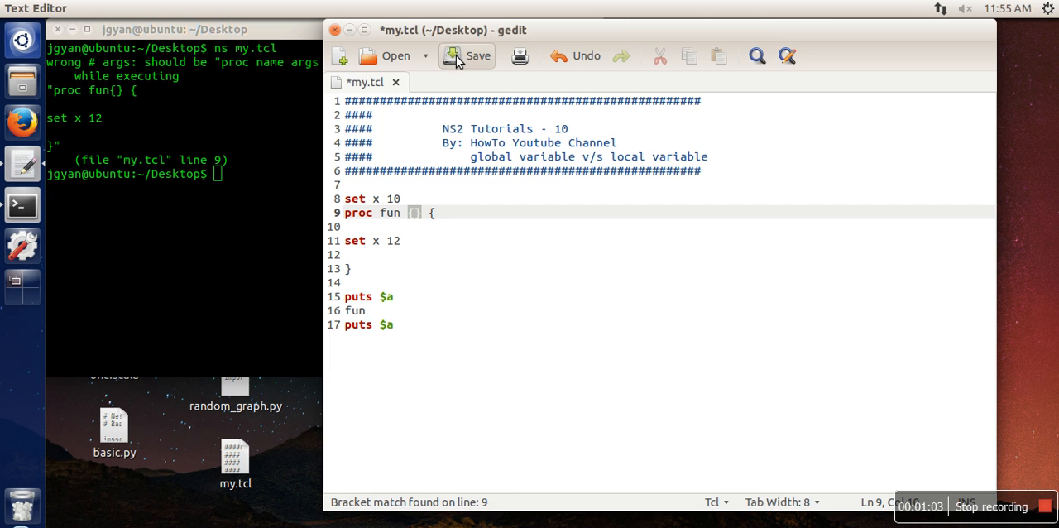
click(468, 56)
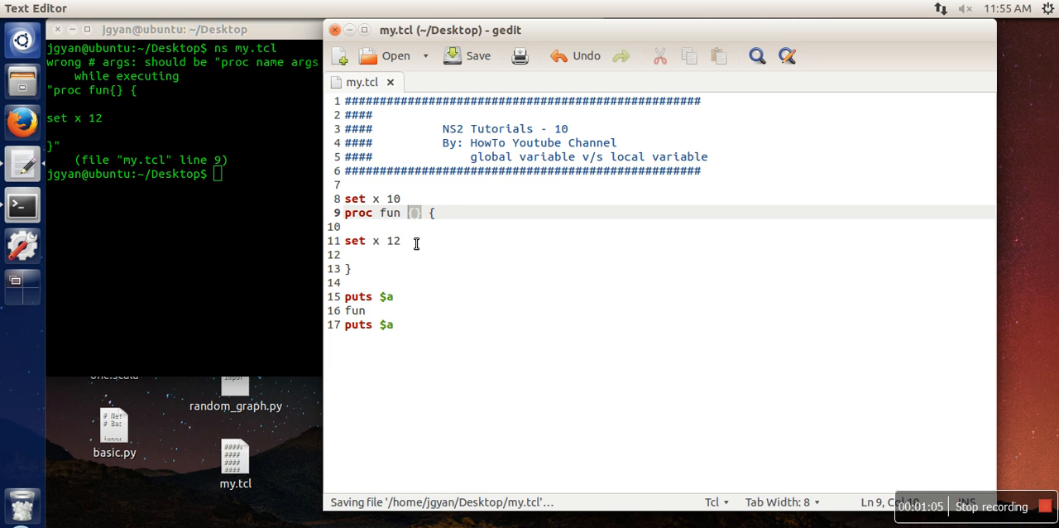
Step: Remove the blank line above fun's closing brace and save again
click(347, 268)
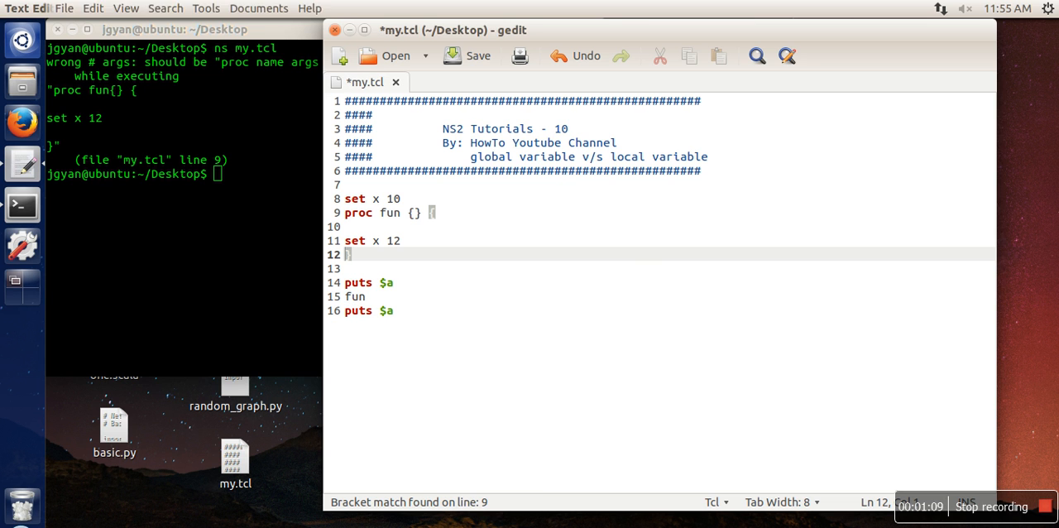
click(468, 55)
text(ns my.tcl)
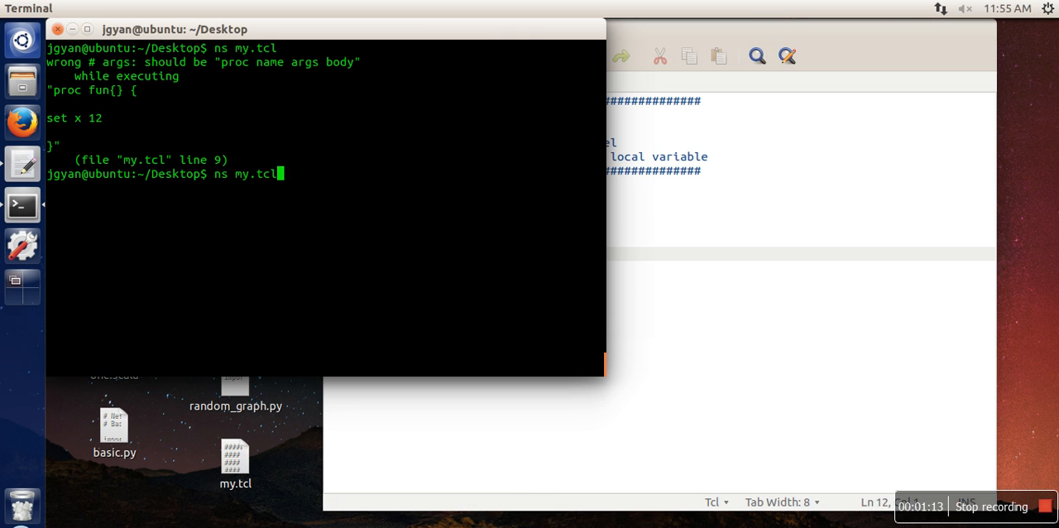
Step: Rerun ns my.tcl, change the prints to $x, and save the script
key(Return)
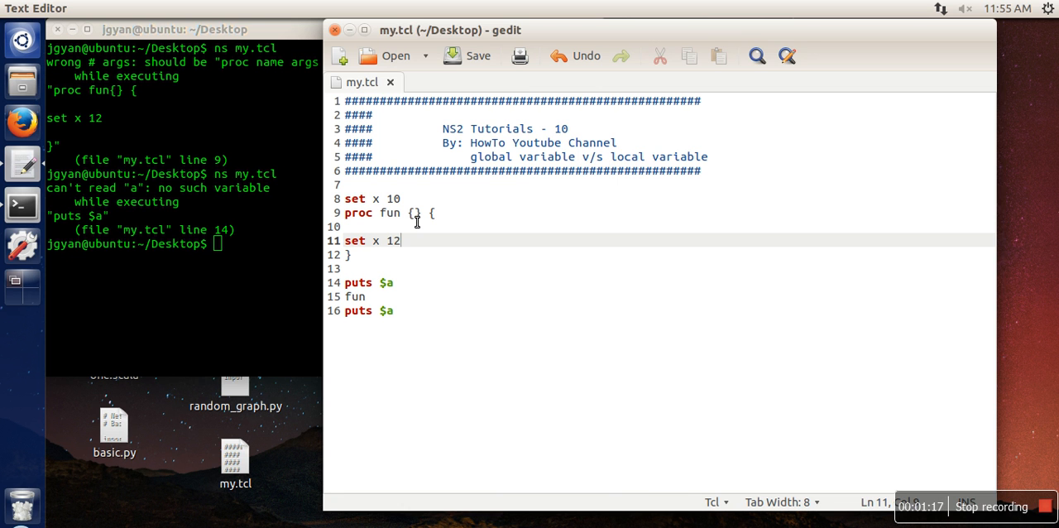
click(394, 283)
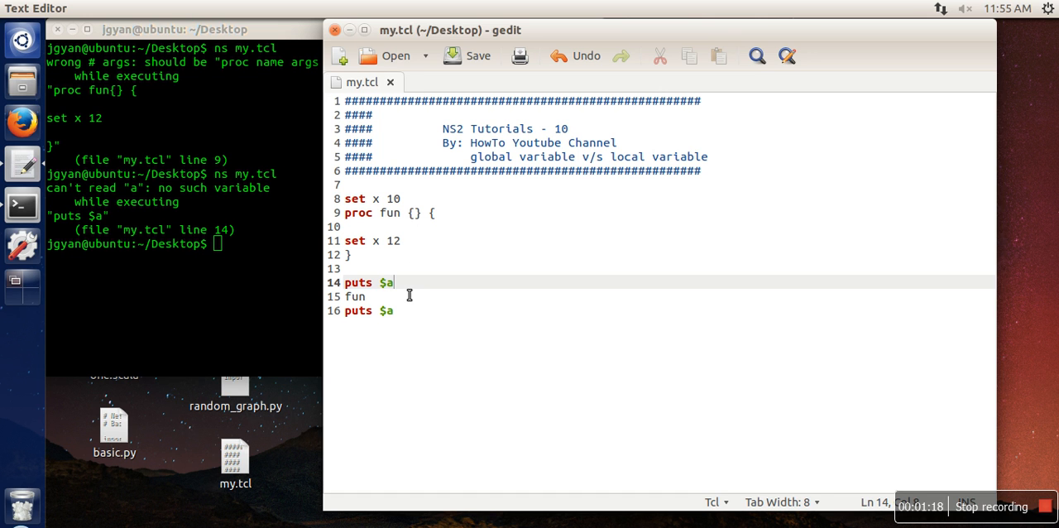
text(x)
click(662, 311)
text(x)
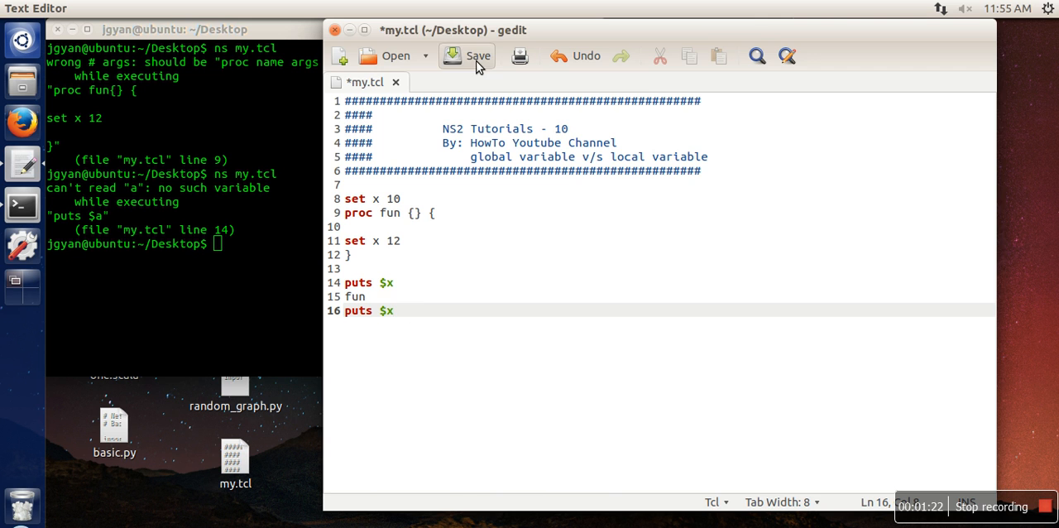
click(467, 56)
text(ns my.tcl)
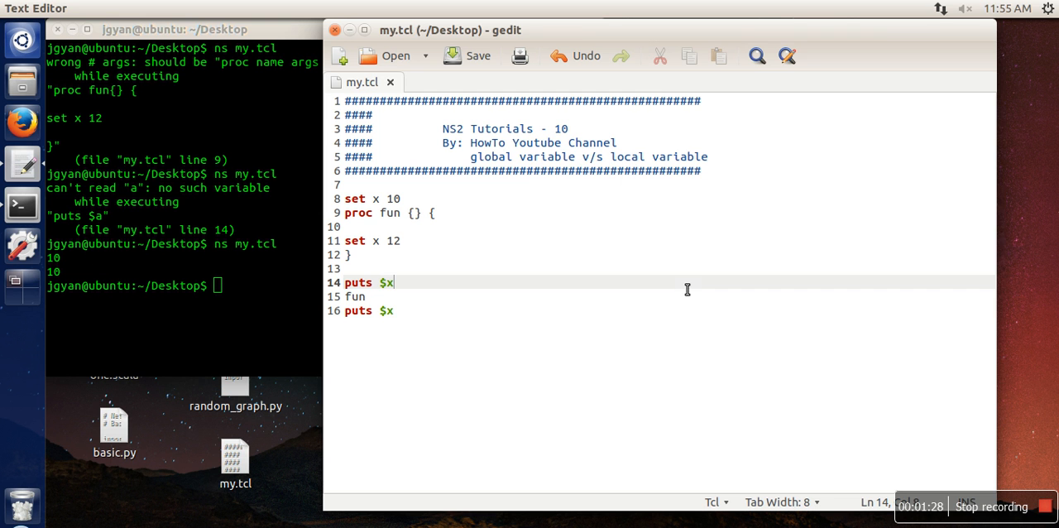
mouse_move(386, 307)
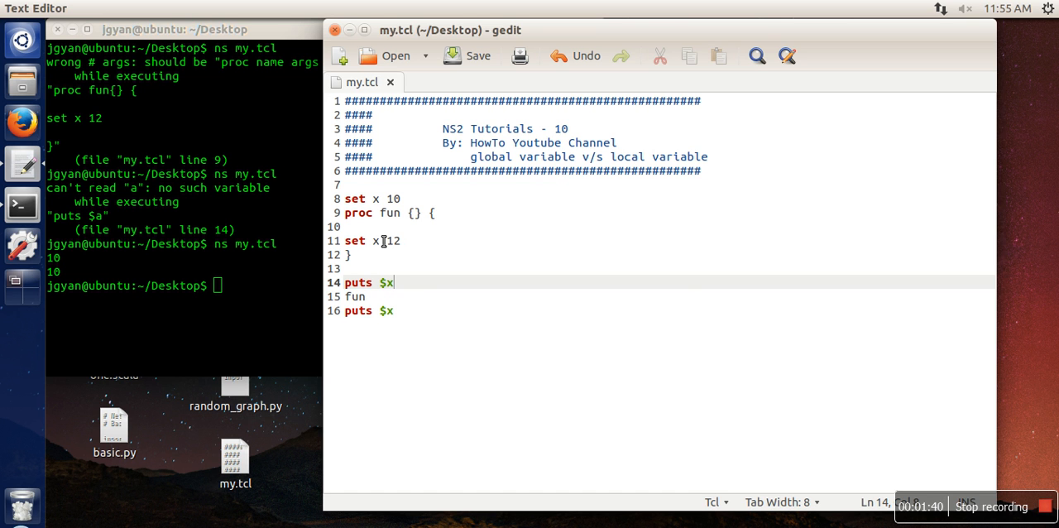
mouse_move(392, 199)
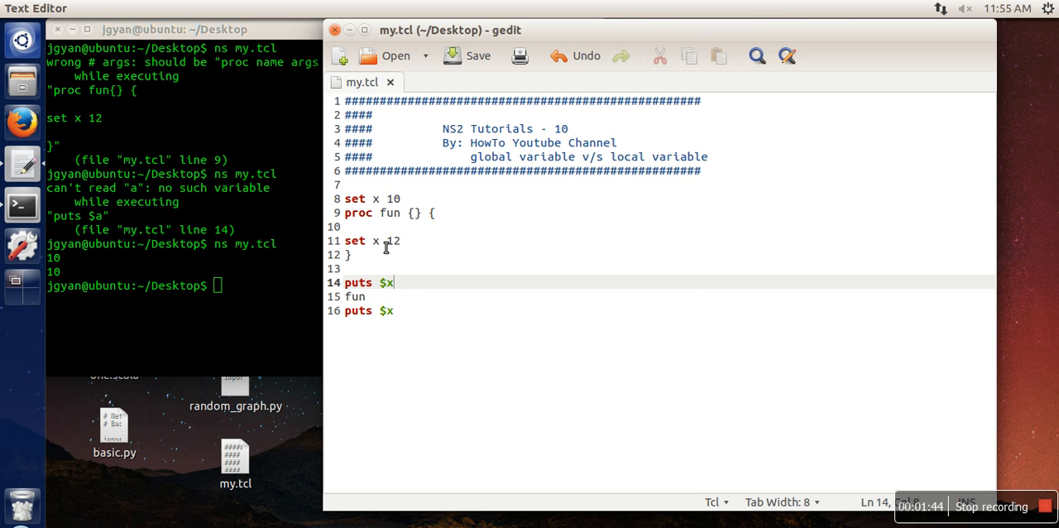
mouse_move(416, 254)
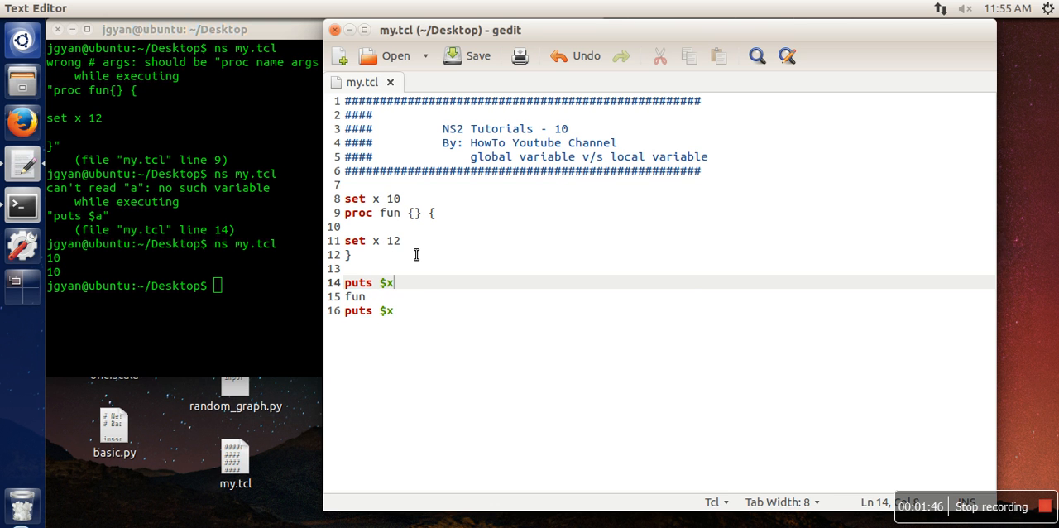
mouse_move(411, 244)
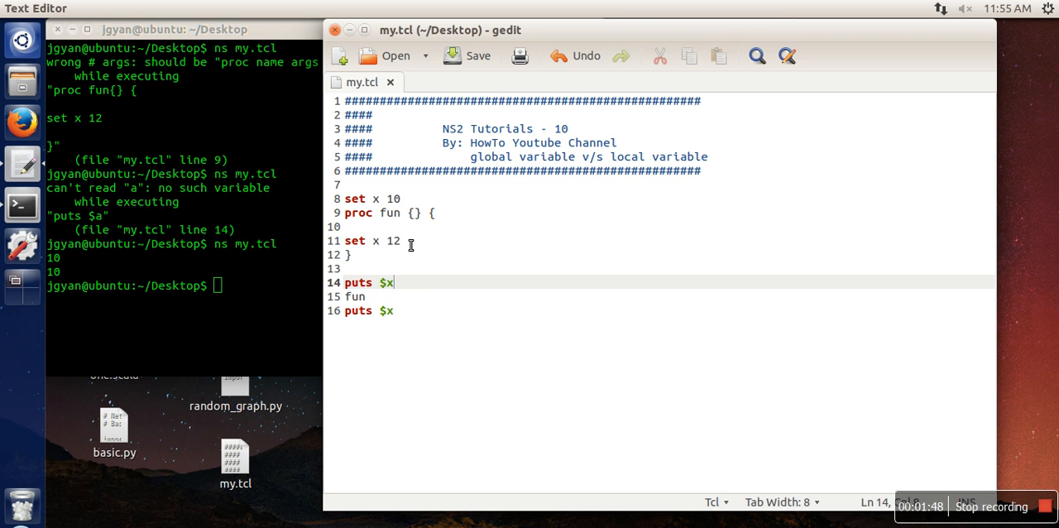
mouse_move(397, 236)
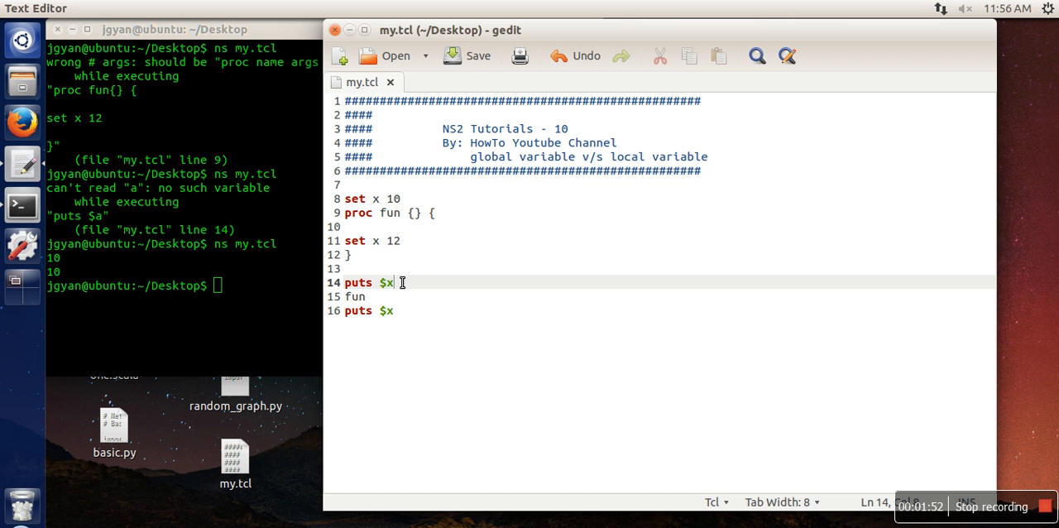
mouse_move(383, 202)
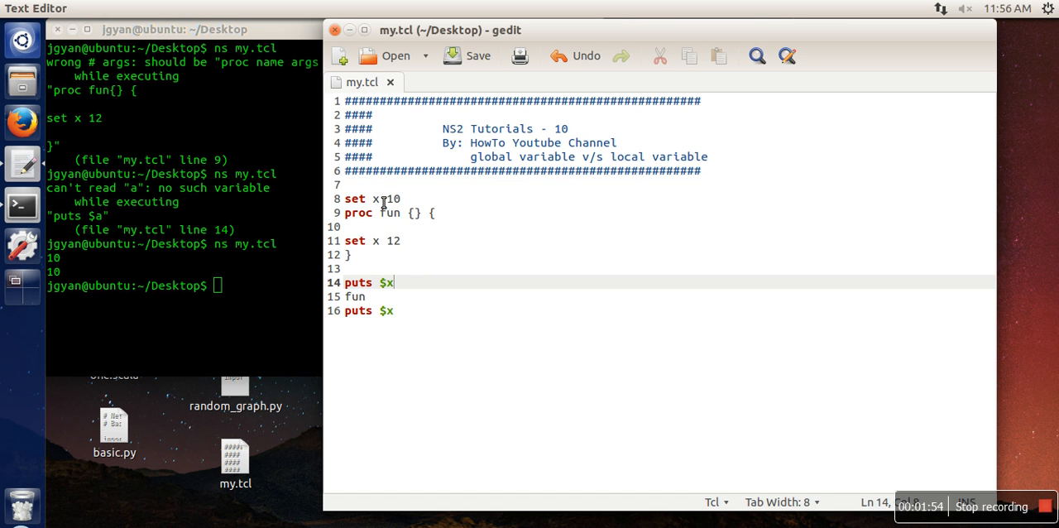
Step: Place the cursor at the start of 'set x 12' inside proc fun
click(371, 227)
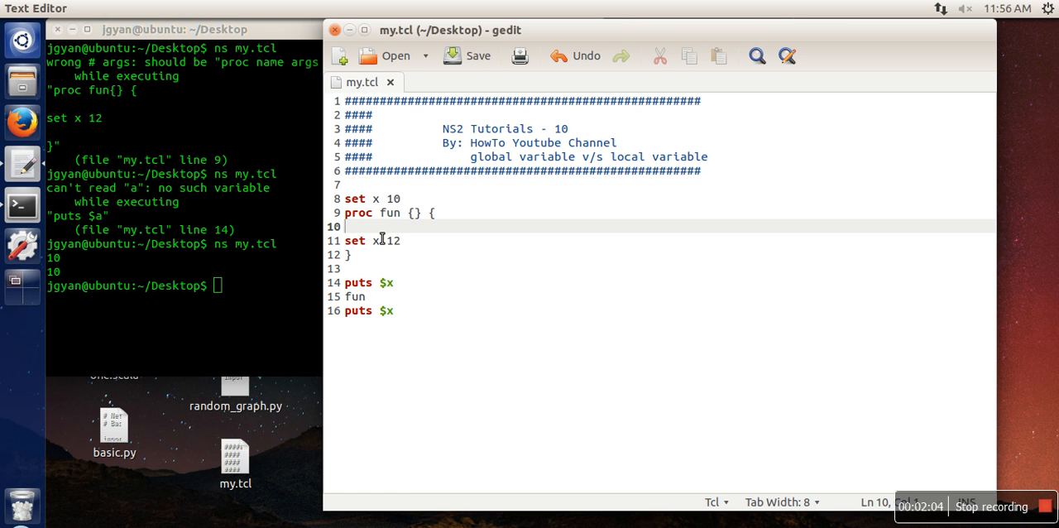
Step: Declare 'global x' above 'set x 12' in fun and save my.tcl
text(global)
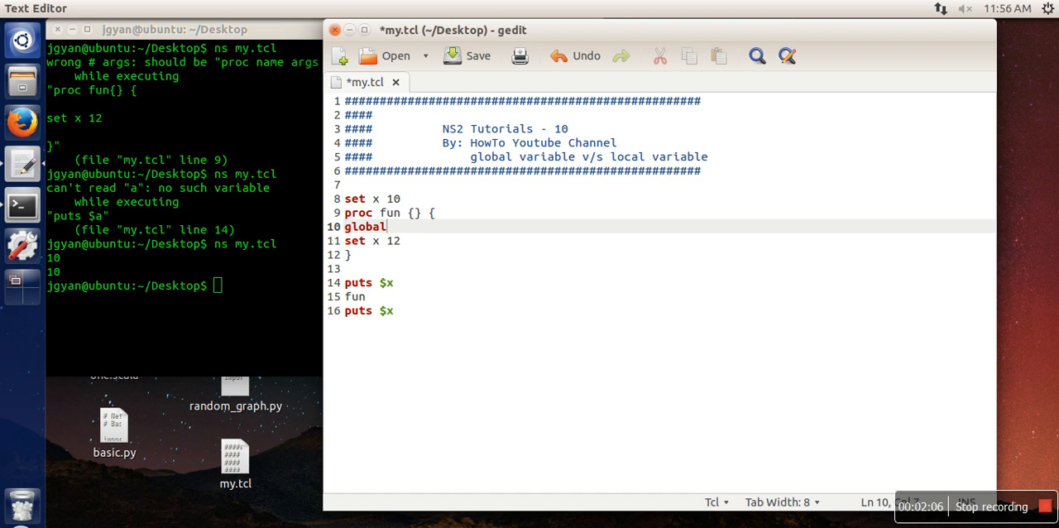
text(x)
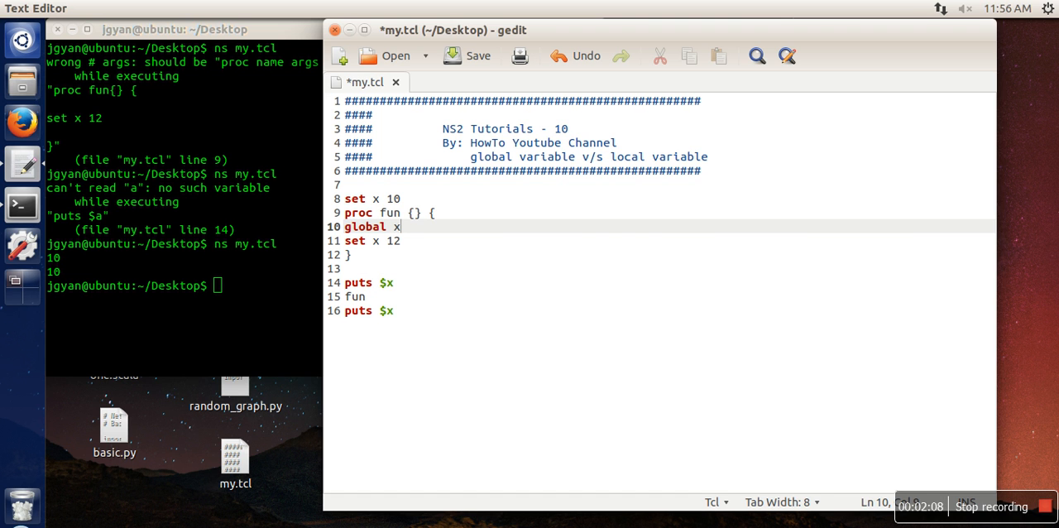
click(468, 56)
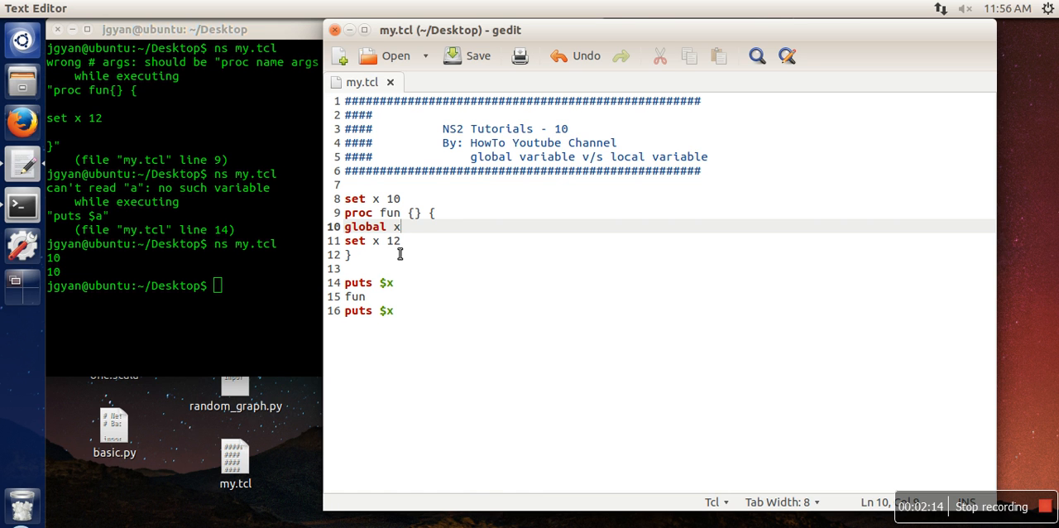
mouse_move(410, 238)
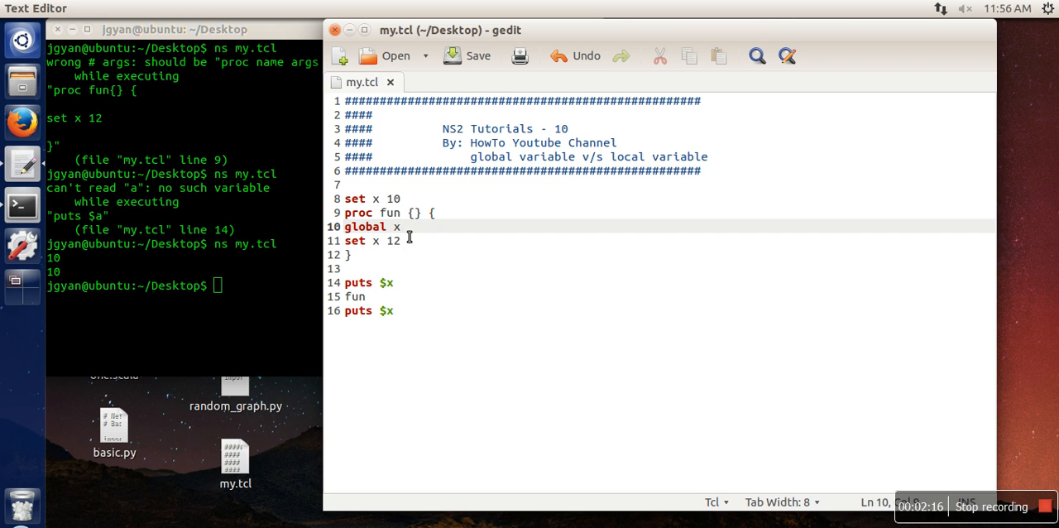
mouse_move(385, 211)
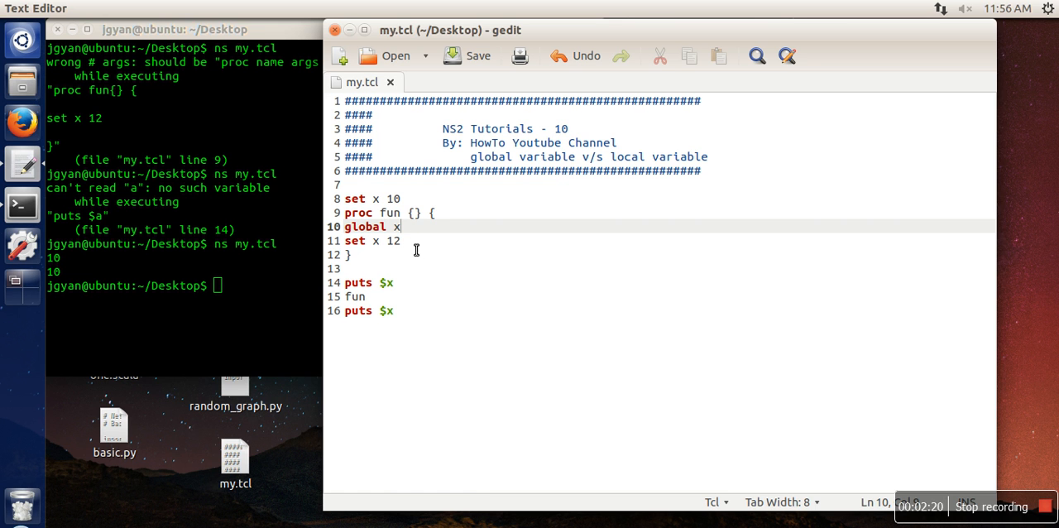
click(468, 55)
text(ns my.tcl)
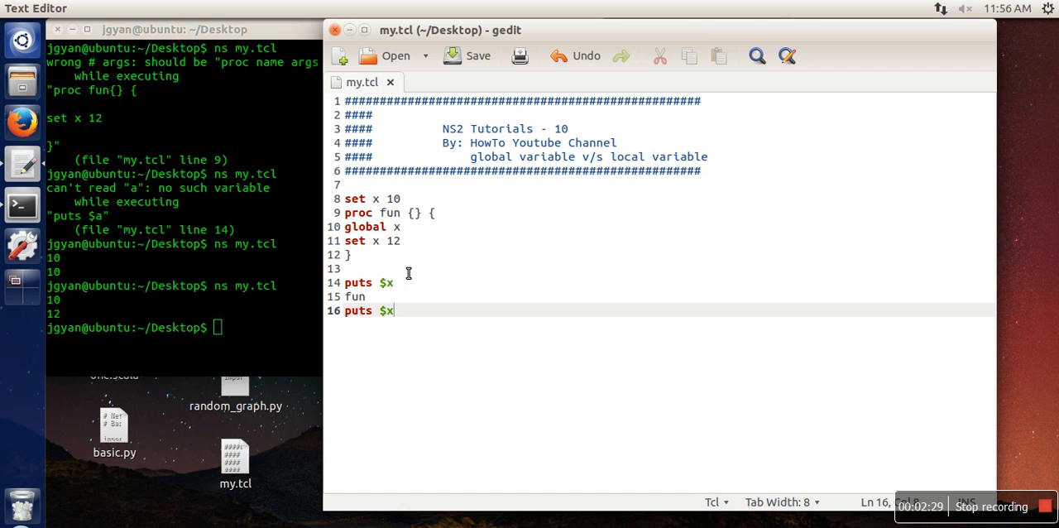
mouse_move(409, 252)
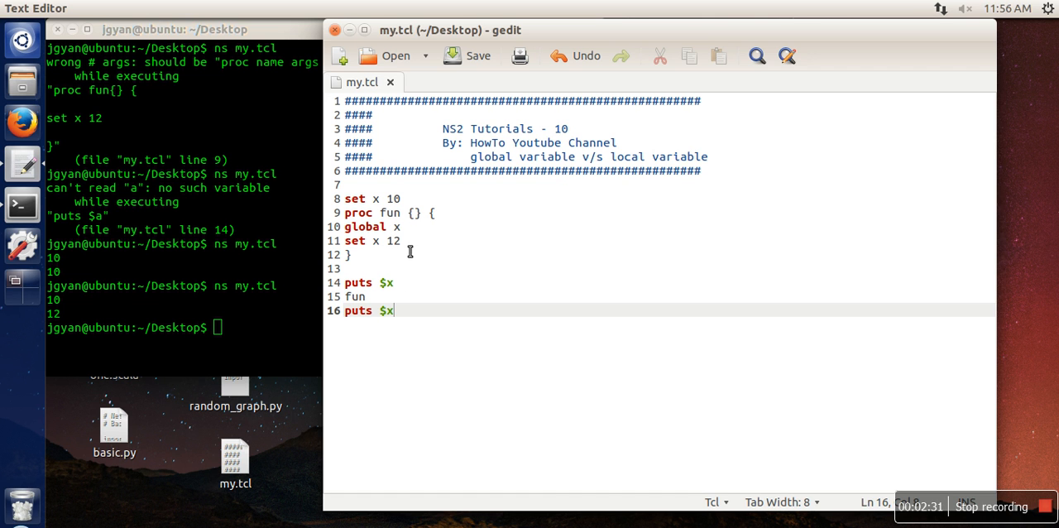
mouse_move(428, 213)
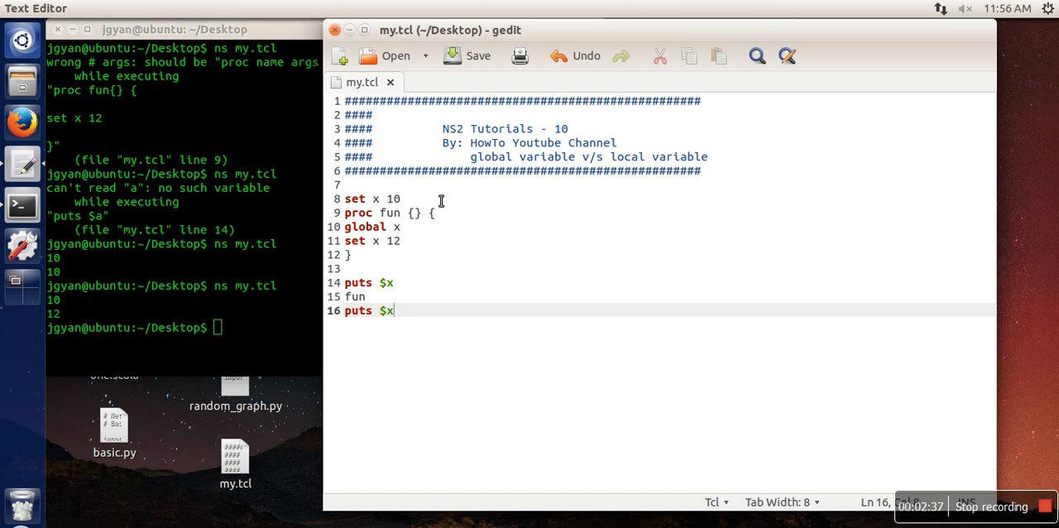
mouse_move(378, 205)
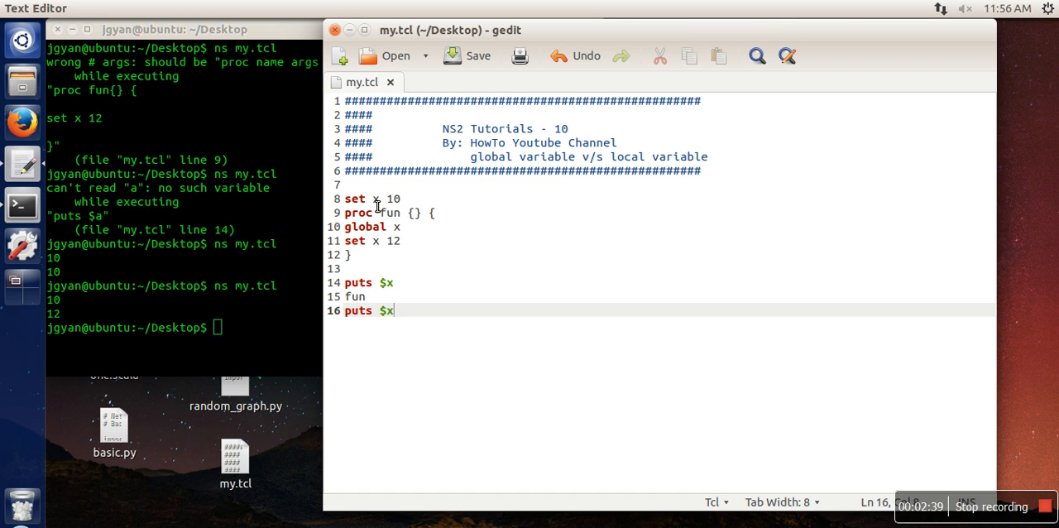
mouse_move(416, 239)
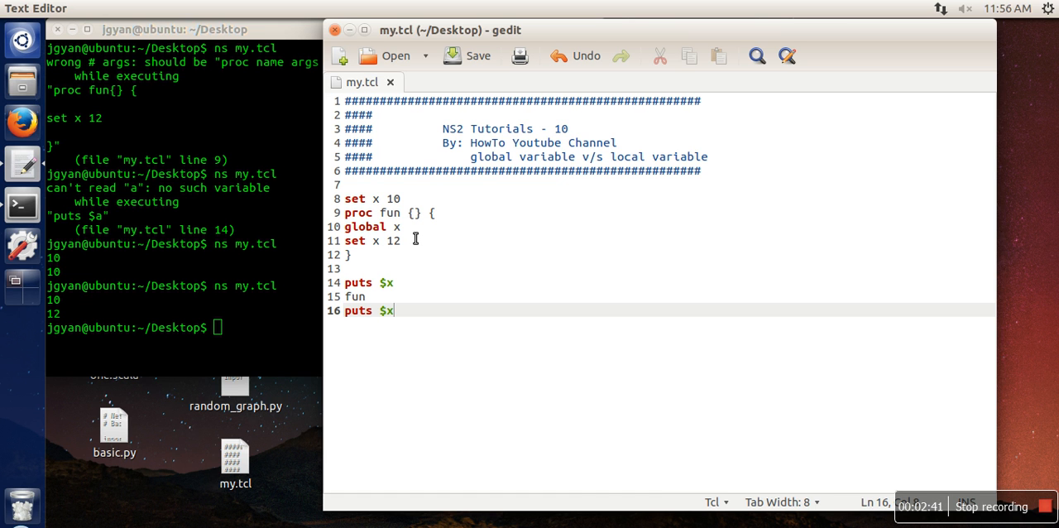
mouse_move(389, 240)
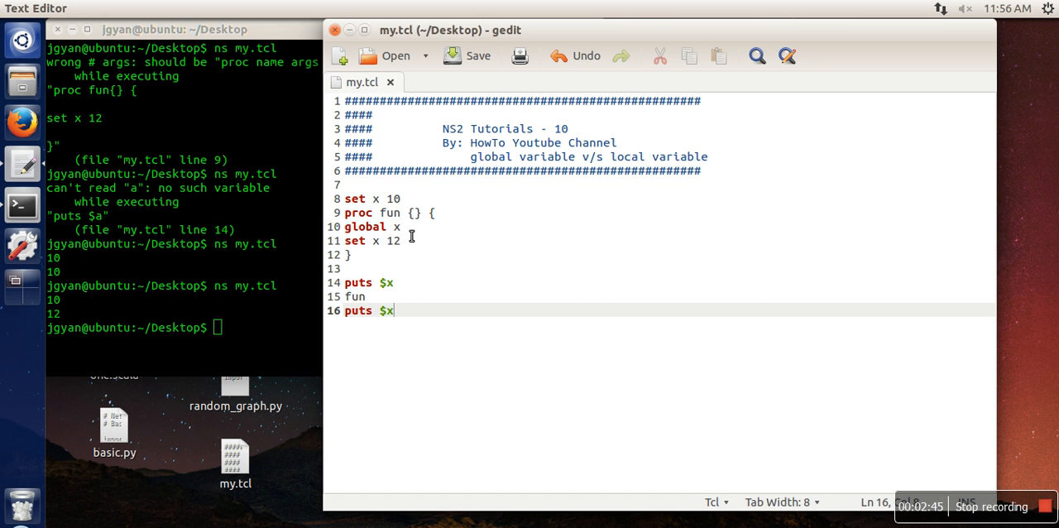
mouse_move(1044, 508)
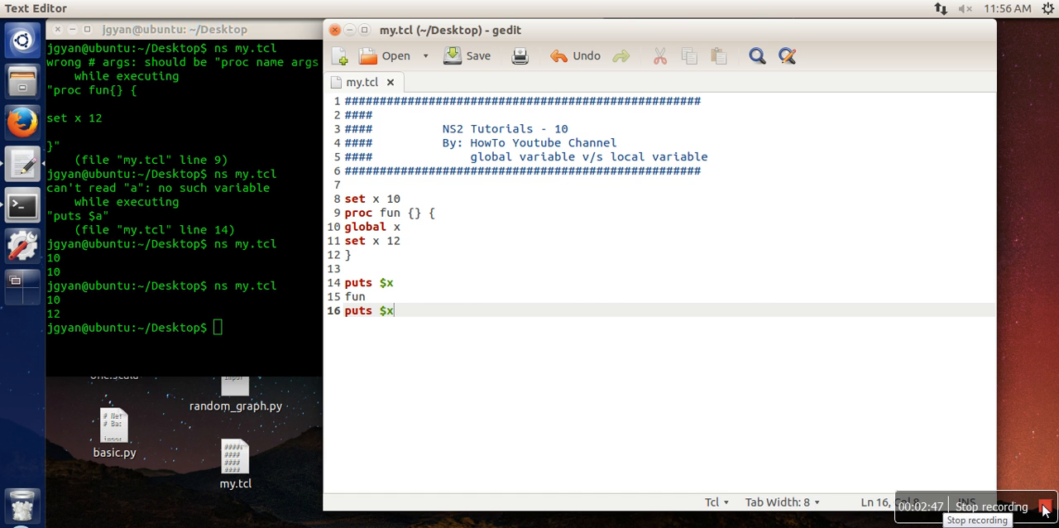